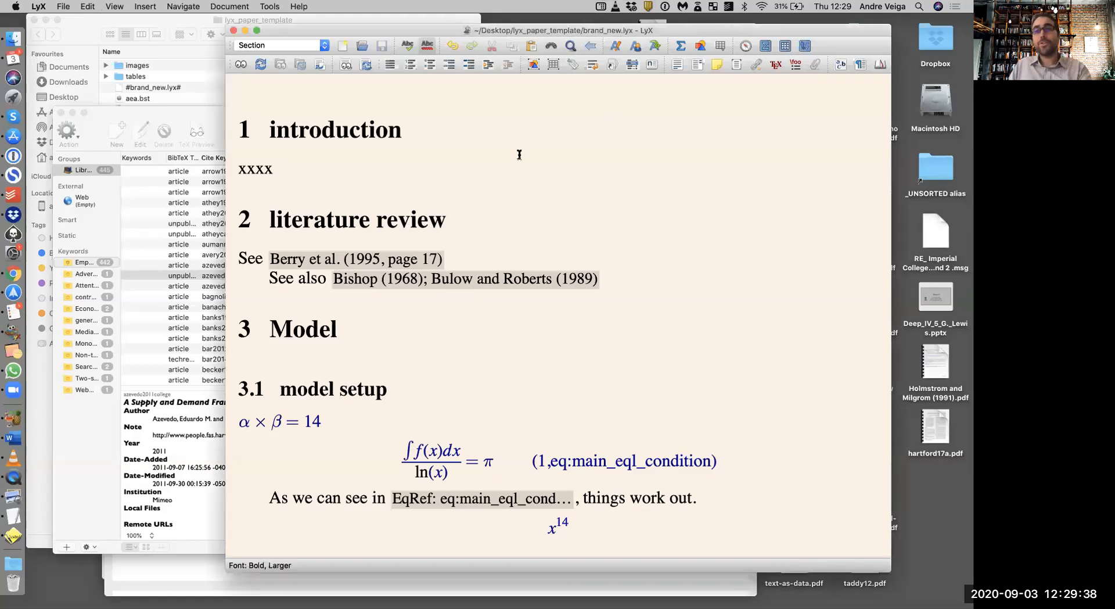
Step: Start a new citation line in LyX, then load template_bib.bib in BibDesk and glance through its publications
click(403, 129)
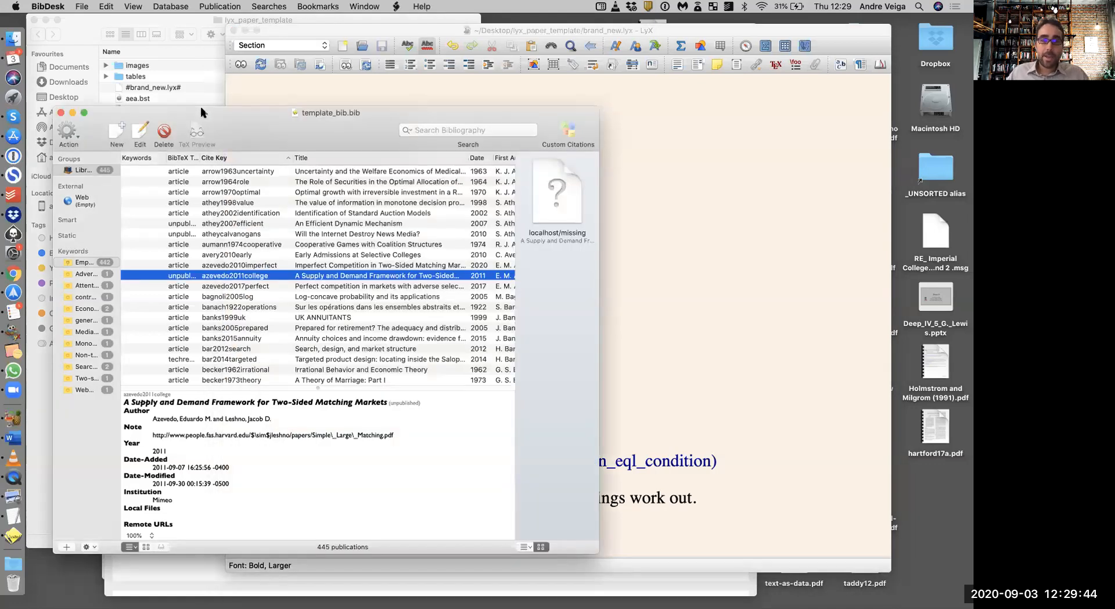
mouse_move(647, 252)
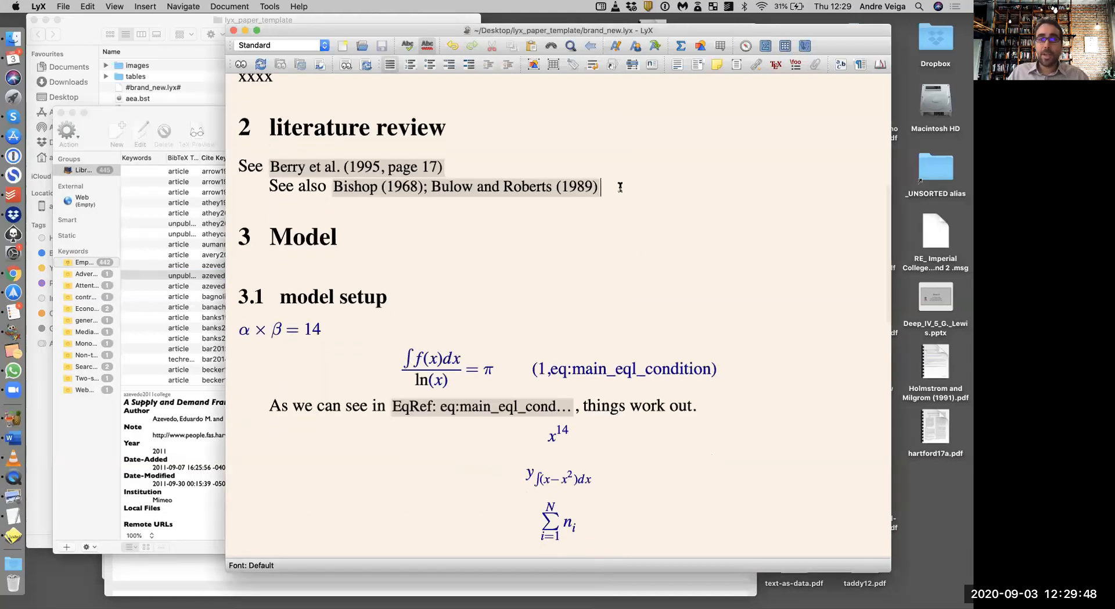
key(return)
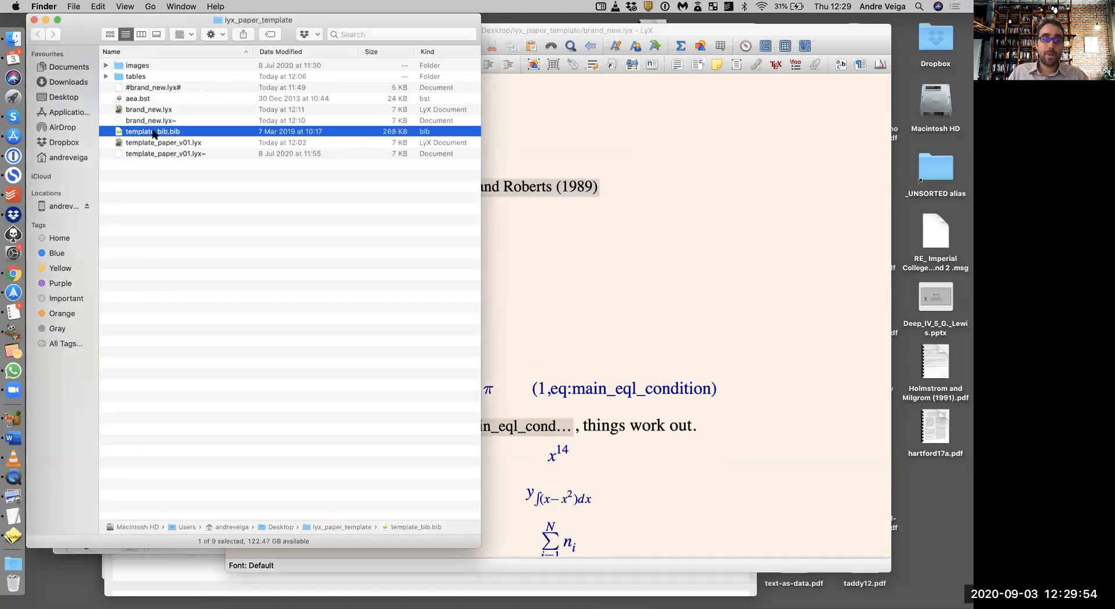
double_click(153, 131)
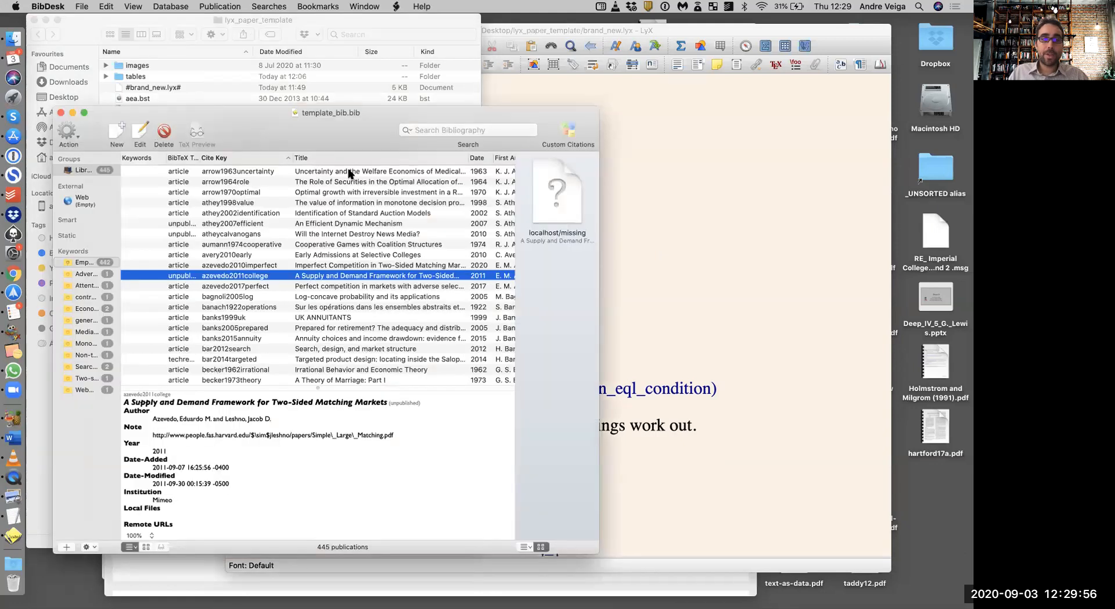
scroll(down, 3)
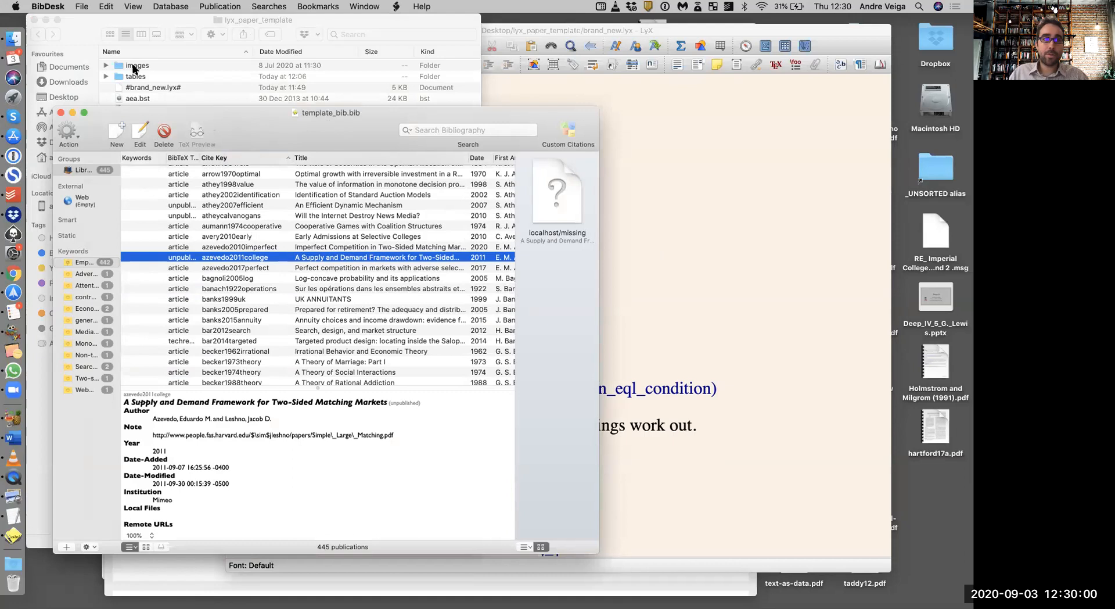
click(46, 7)
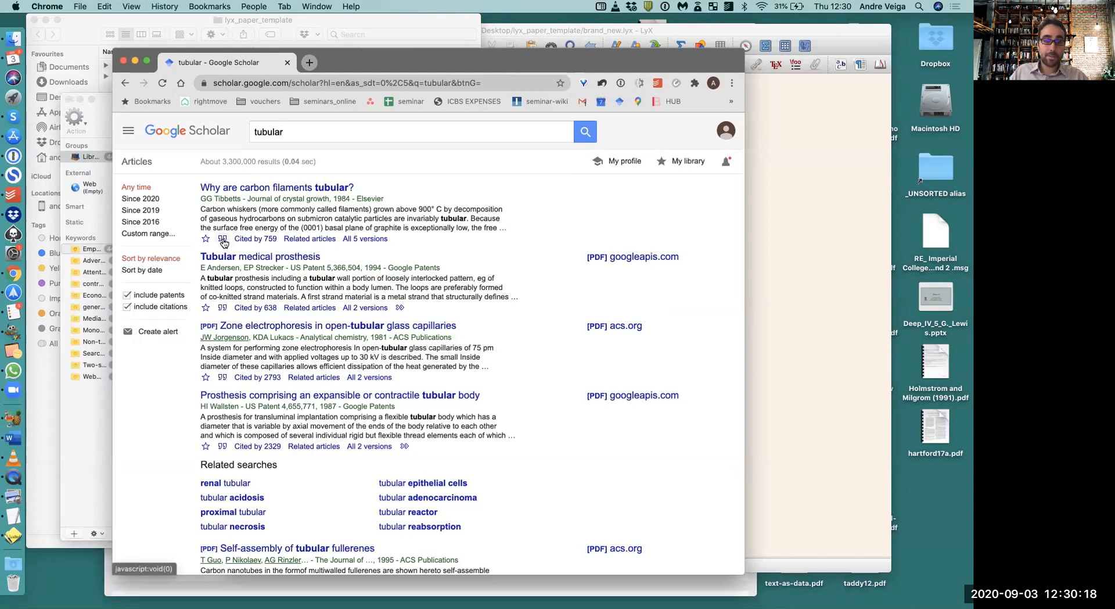
Step: Show the BibTeX record for Tibbetts' 'Why are carbon filaments tubular?' via Scholar's Cite link
click(223, 238)
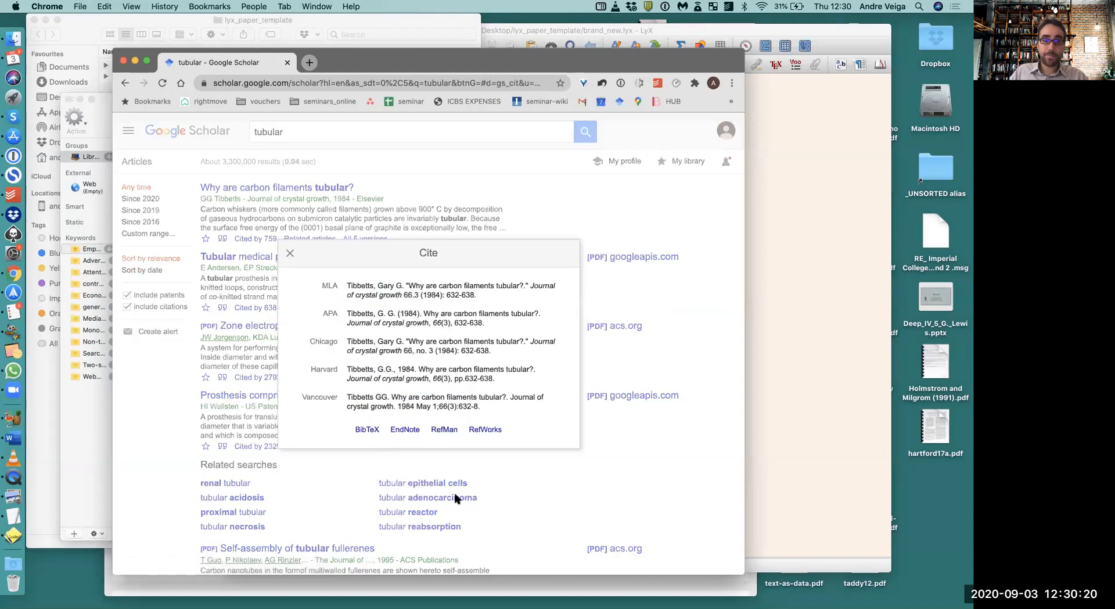
click(367, 429)
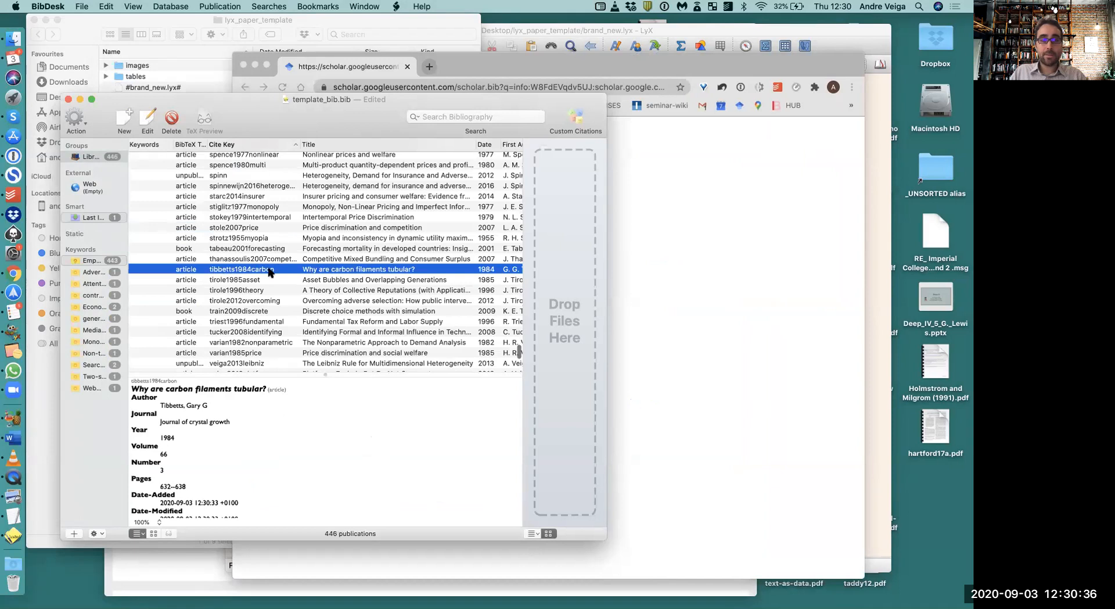
mouse_move(250, 278)
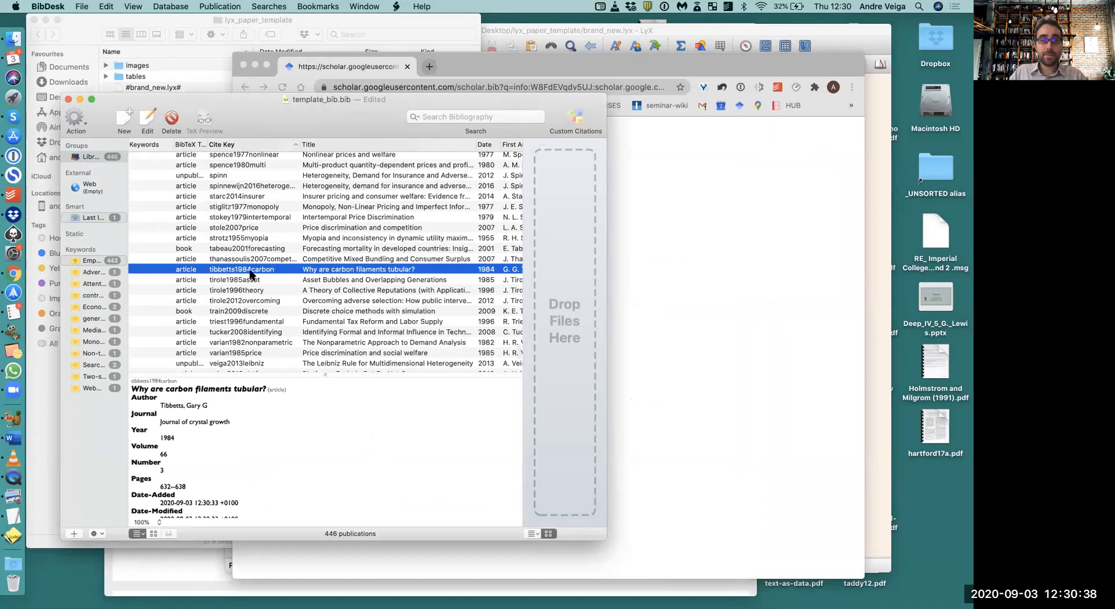
Step: Select the imported tibbetts1984carbon entry in BibDesk and return Scholar to the 'tubular' results
click(348, 66)
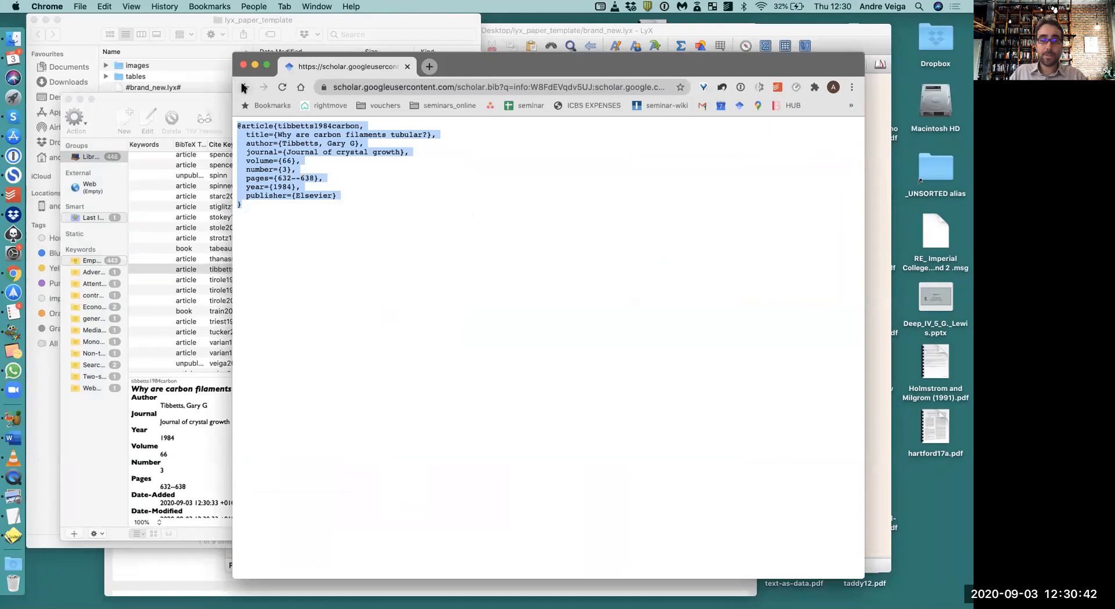
click(245, 87)
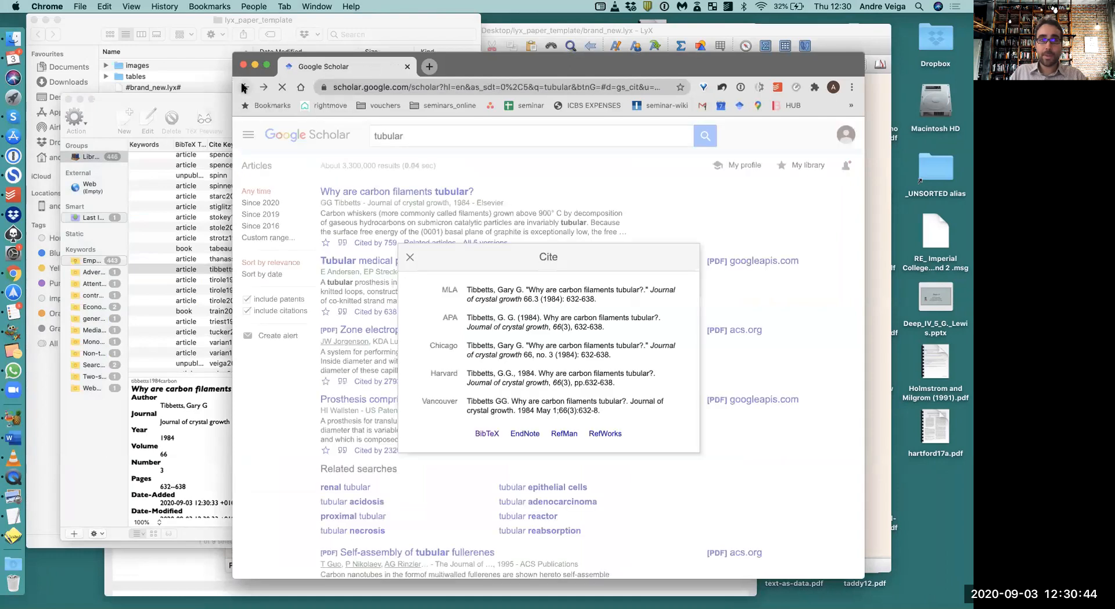
click(410, 256)
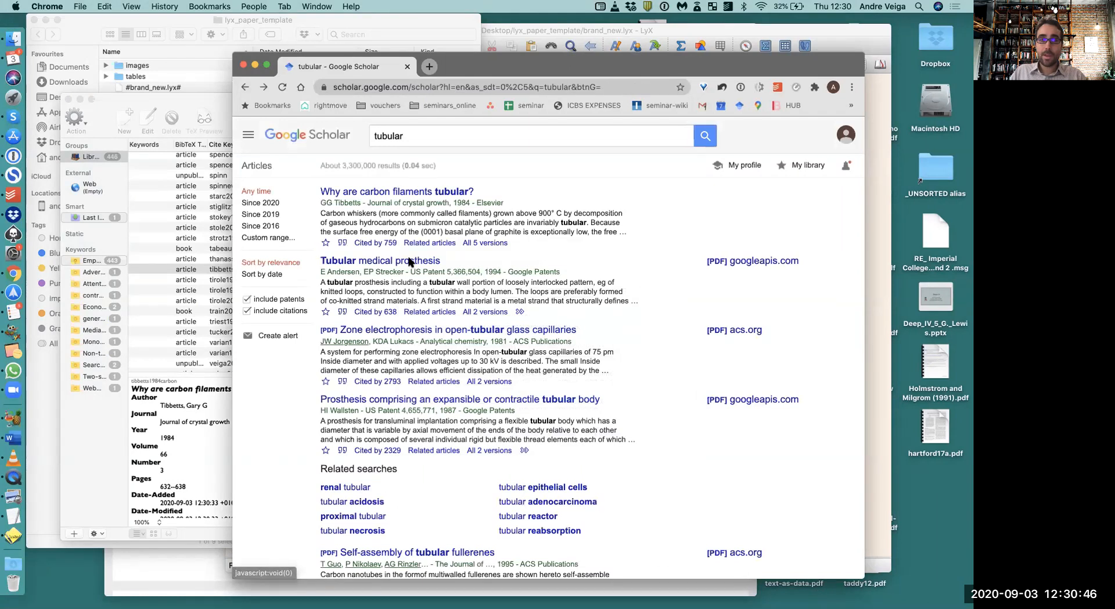
mouse_move(192, 228)
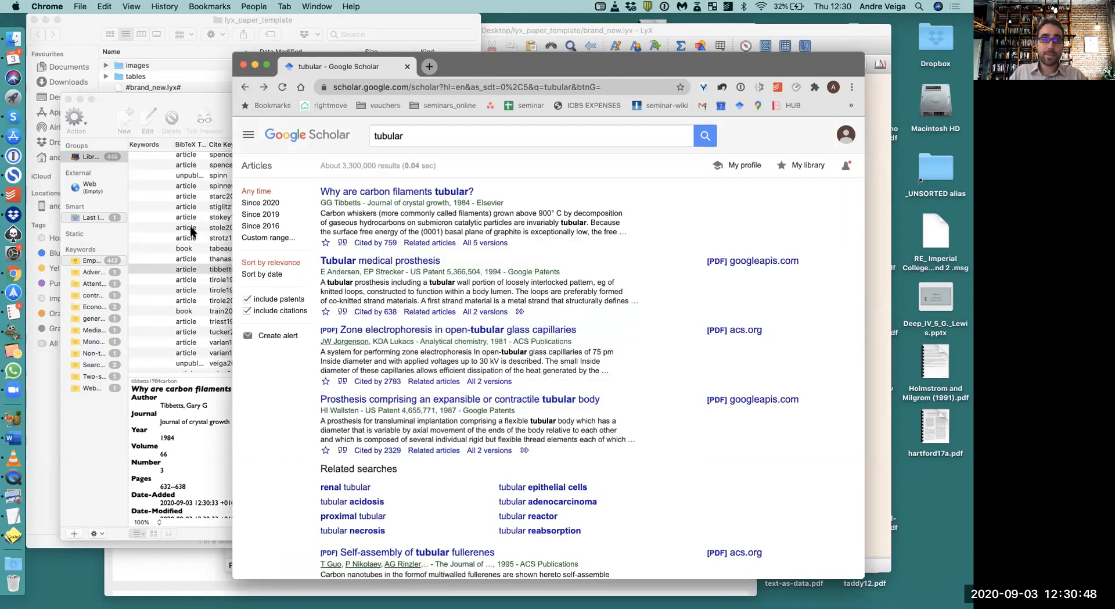
Step: View the Tibbetts entry in BibDesk's editor and select its cite key tibbetts1984carbon
click(241, 268)
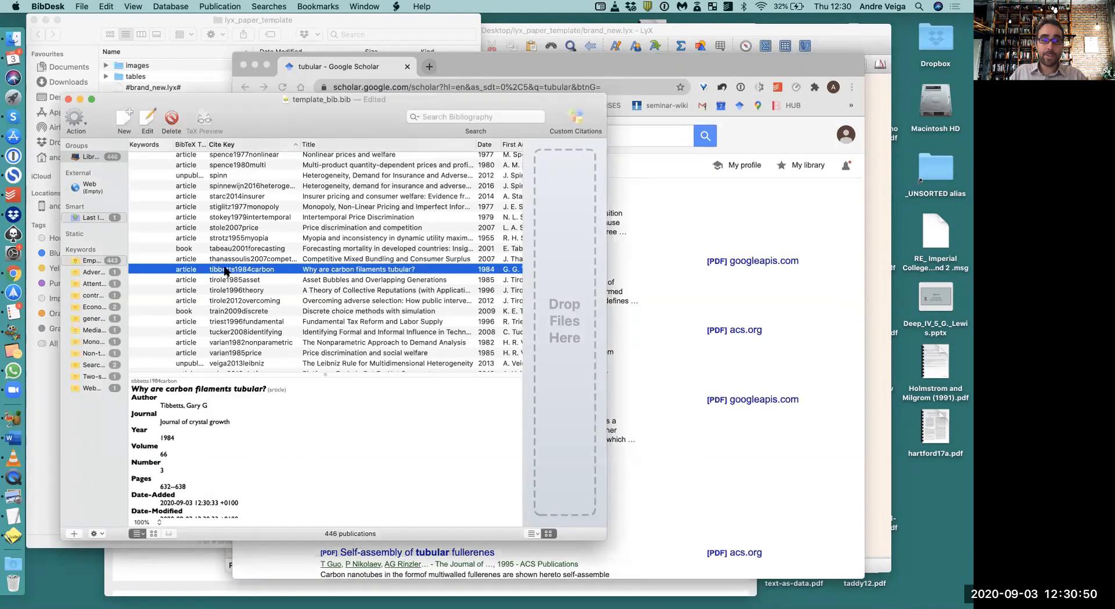
double_click(241, 268)
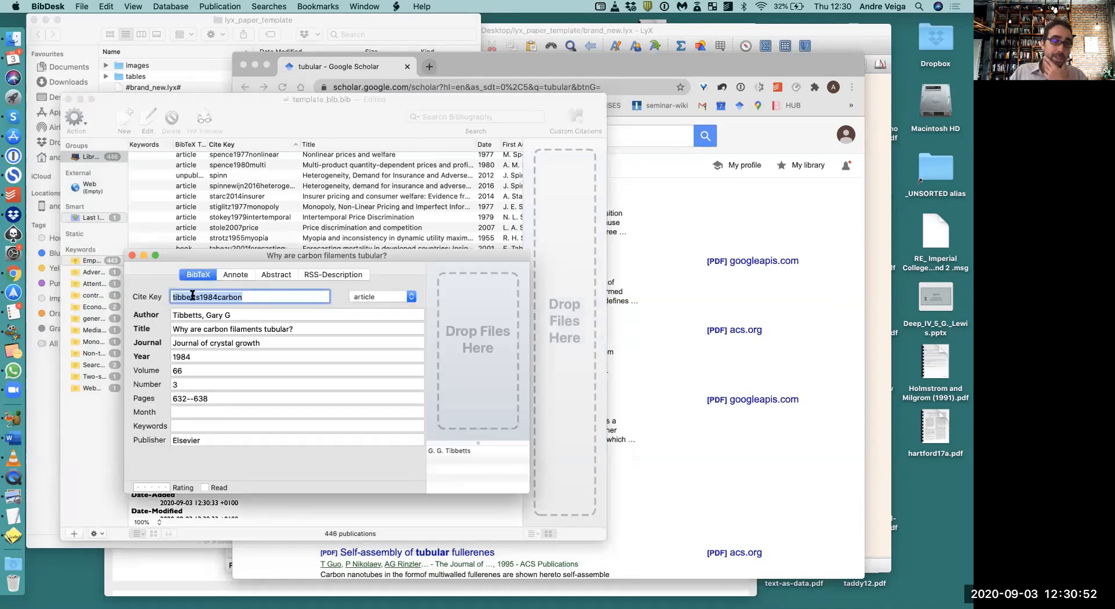
click(256, 296)
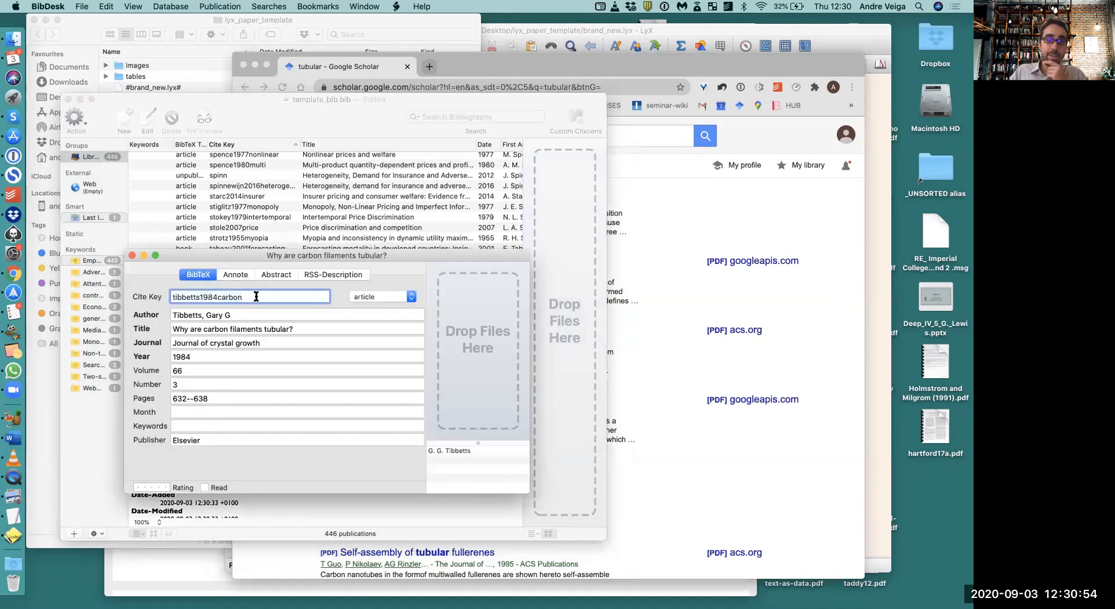
triple_click(248, 296)
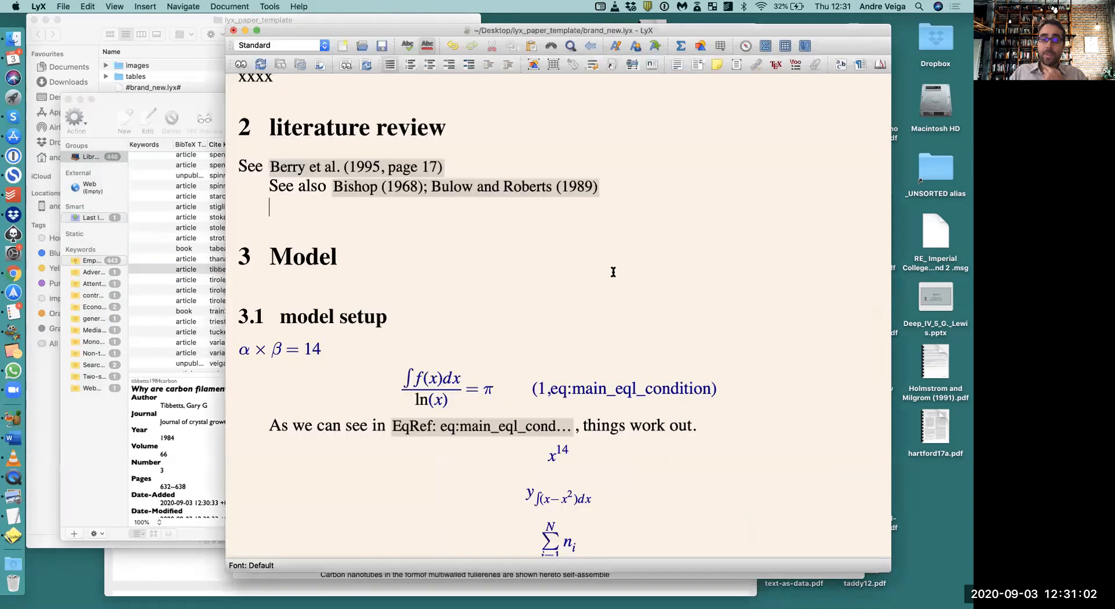
scroll(down, 3)
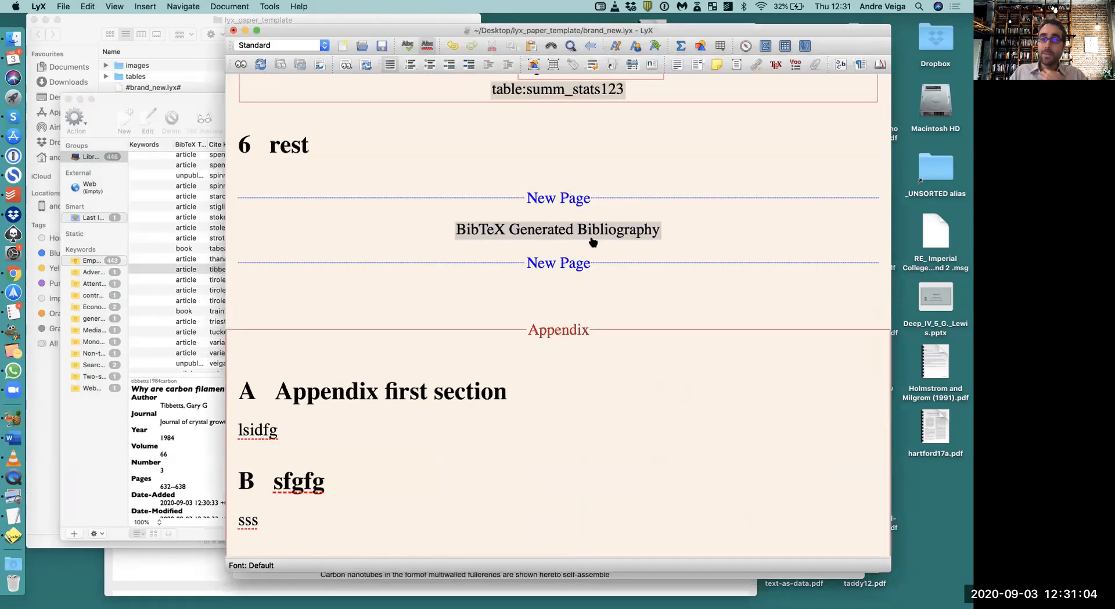
mouse_move(562, 235)
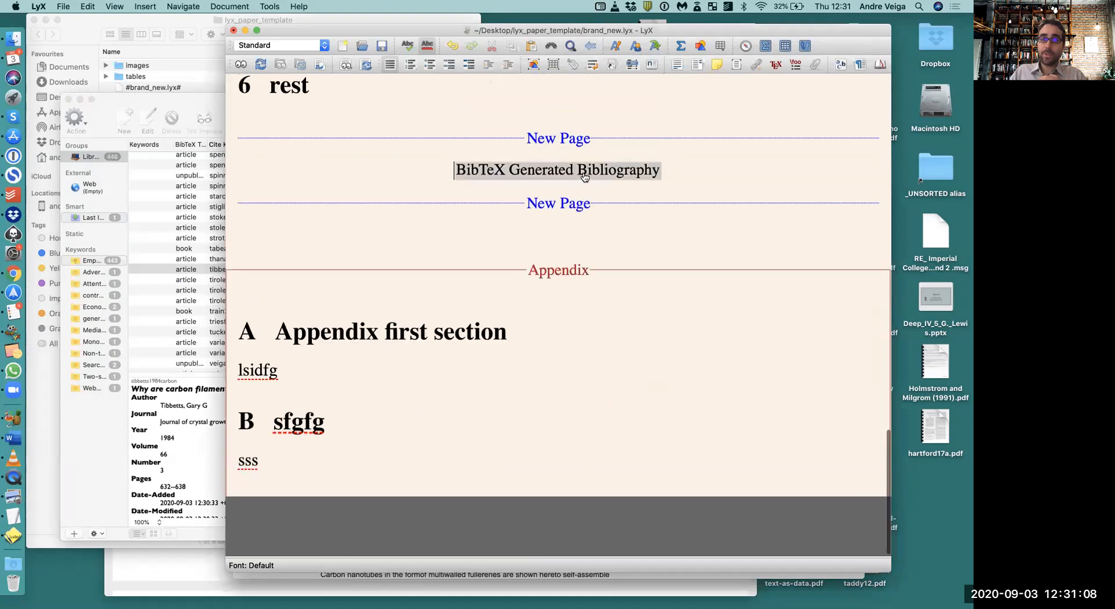
double_click(556, 169)
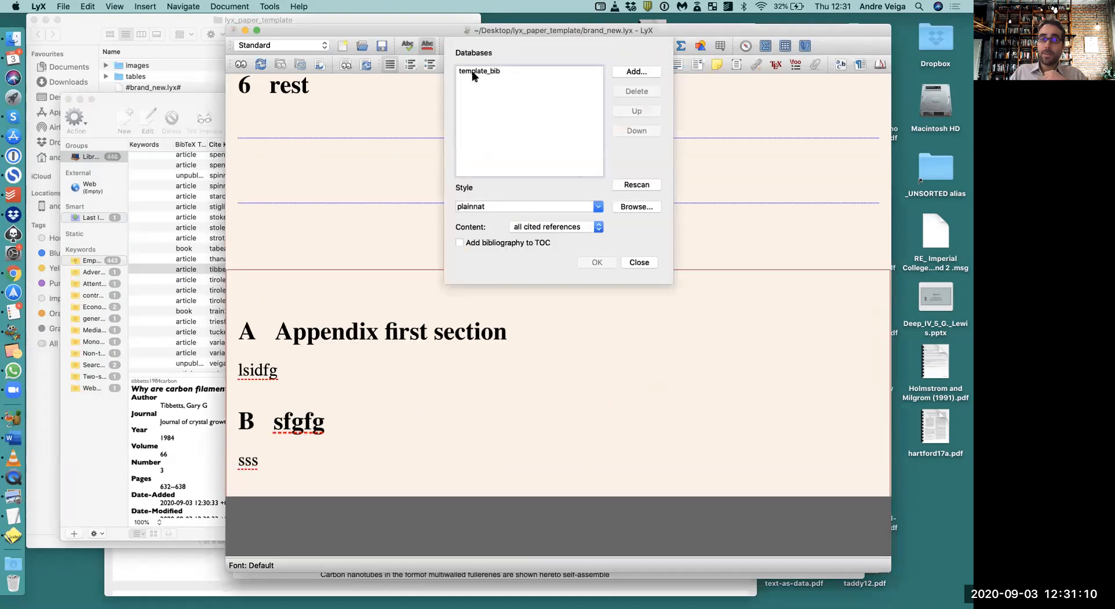
click(506, 71)
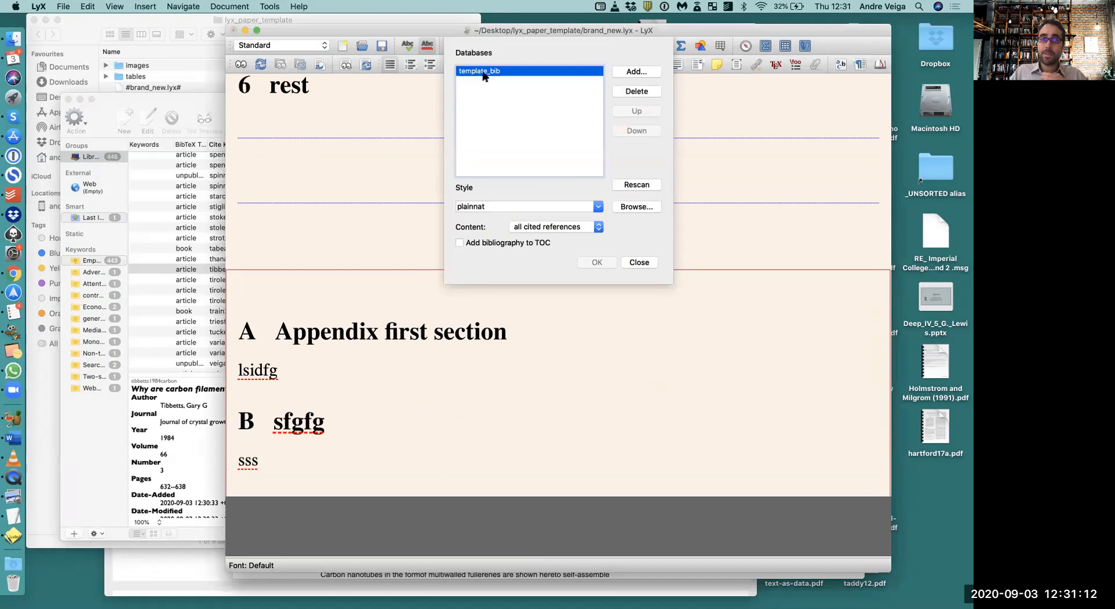
click(636, 207)
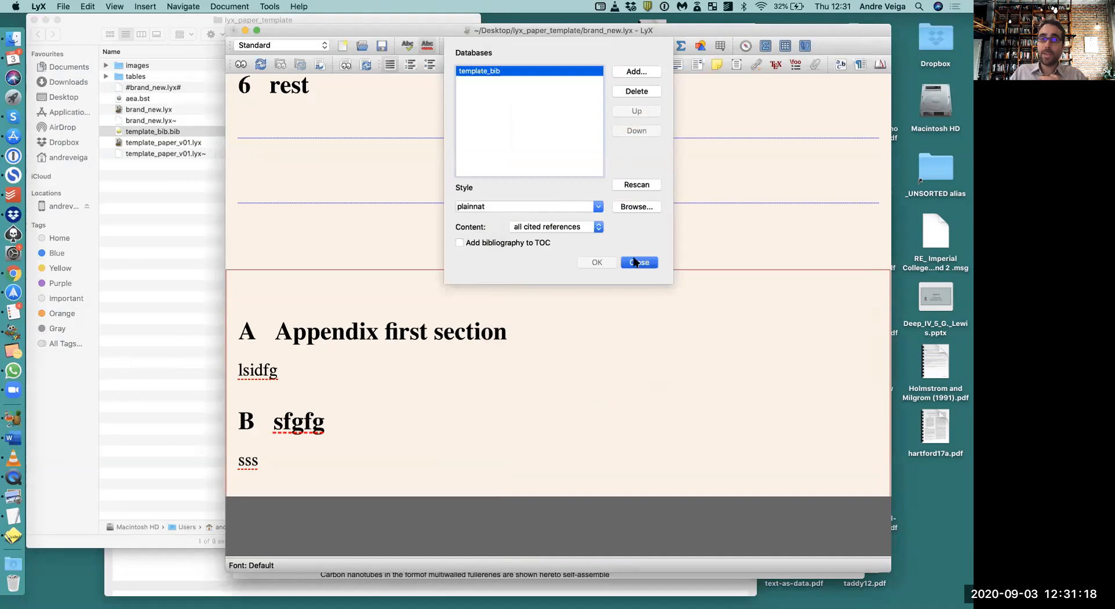
click(638, 262)
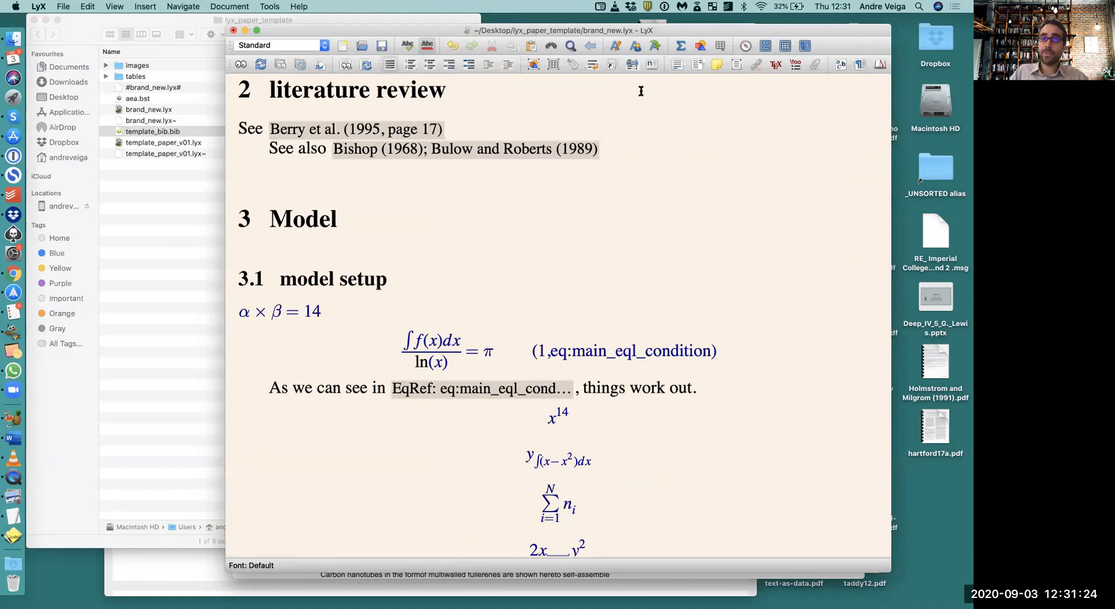
mouse_move(611, 65)
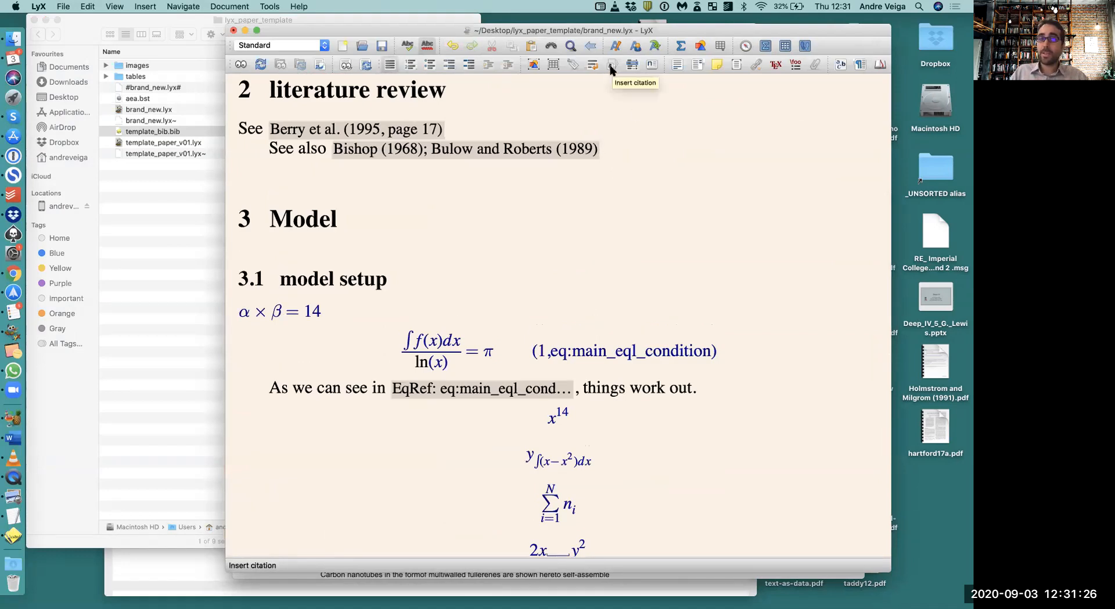
Step: Insert a citation to tibbetts1984carbon, filtering the key list by 'tibb'
click(610, 64)
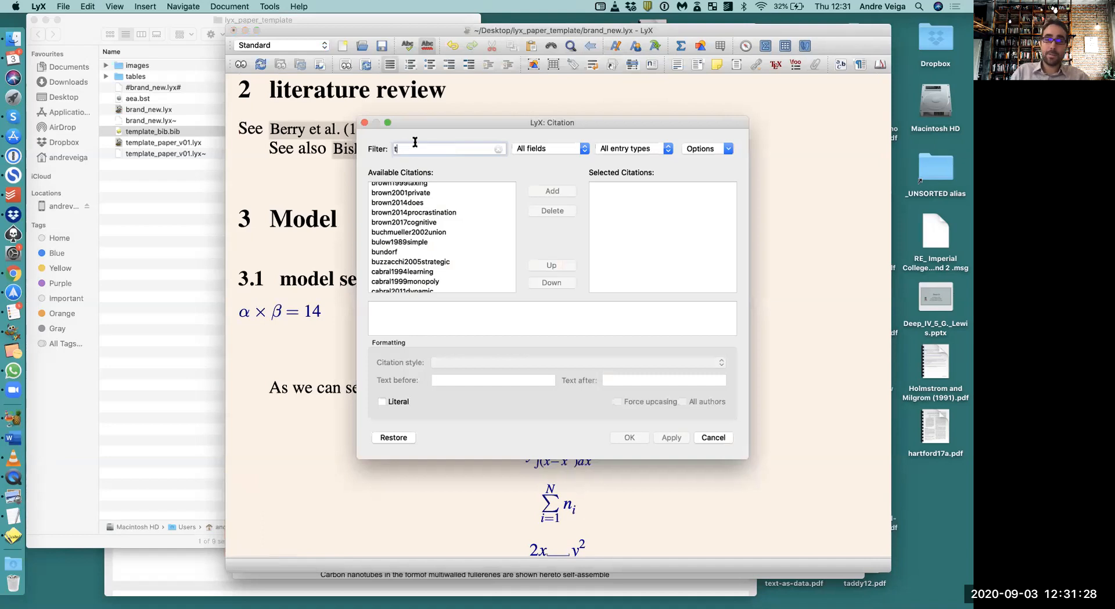
text(id)
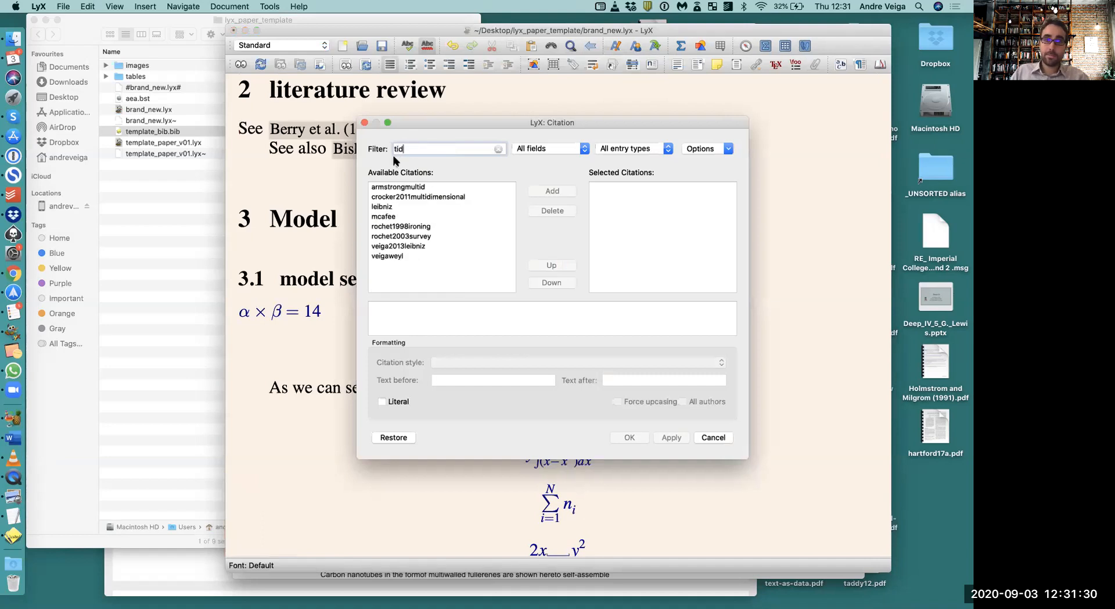
text(bb)
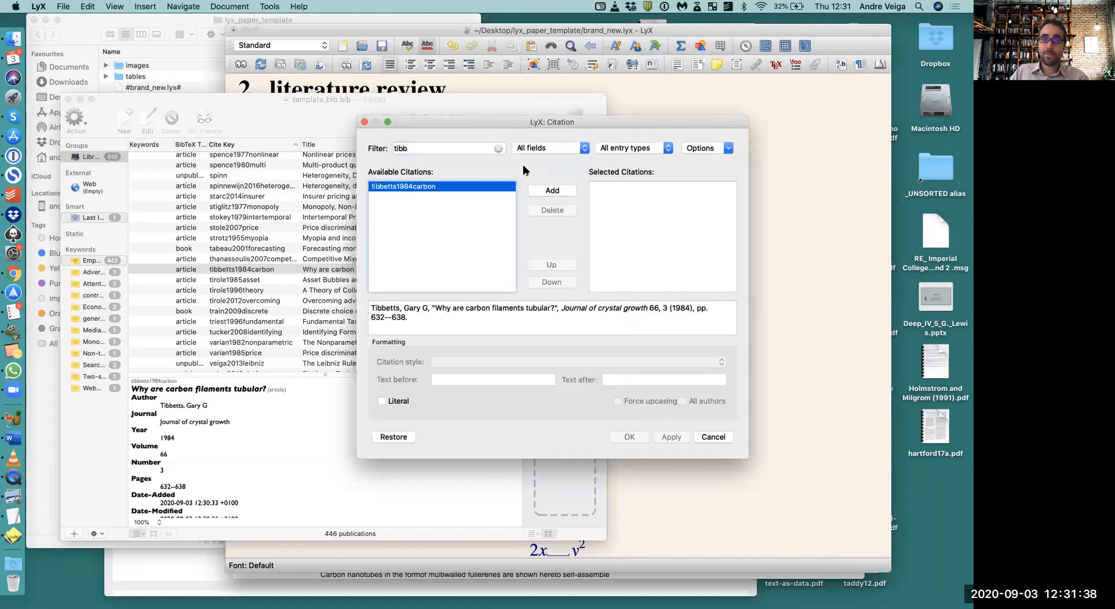
click(550, 189)
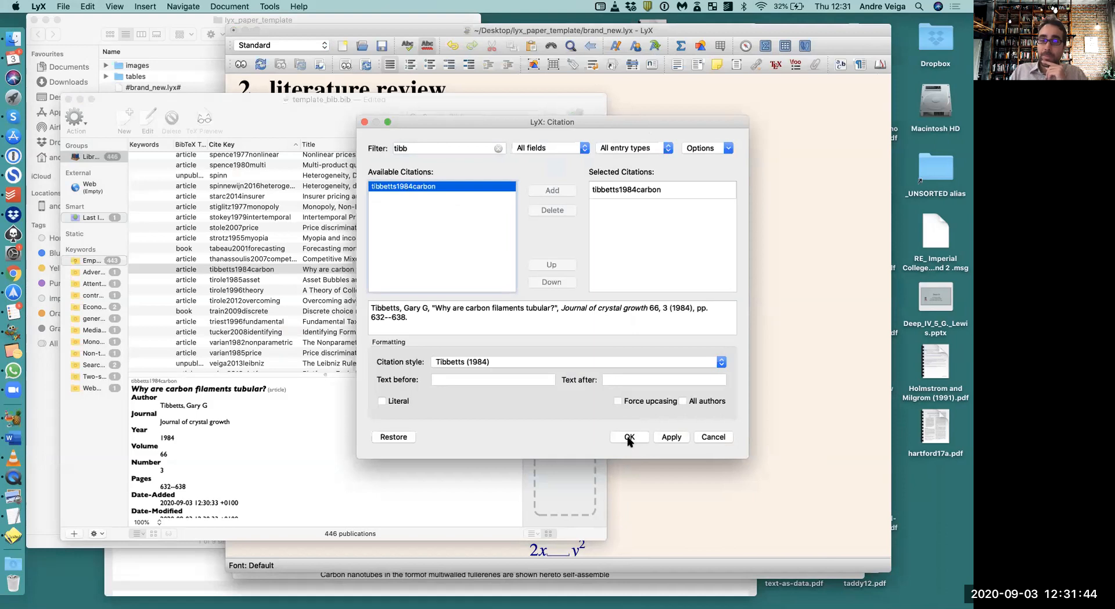
click(628, 437)
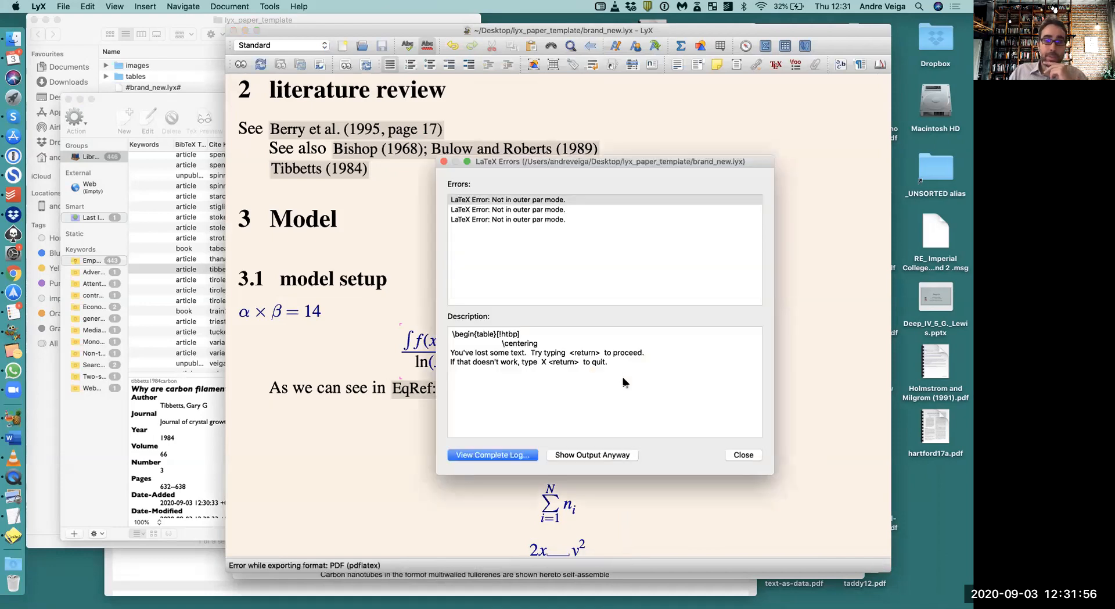
Step: Show the PDF output despite LaTeX errors and scroll to the Tibbetts [1984] citation on page 3
click(592, 454)
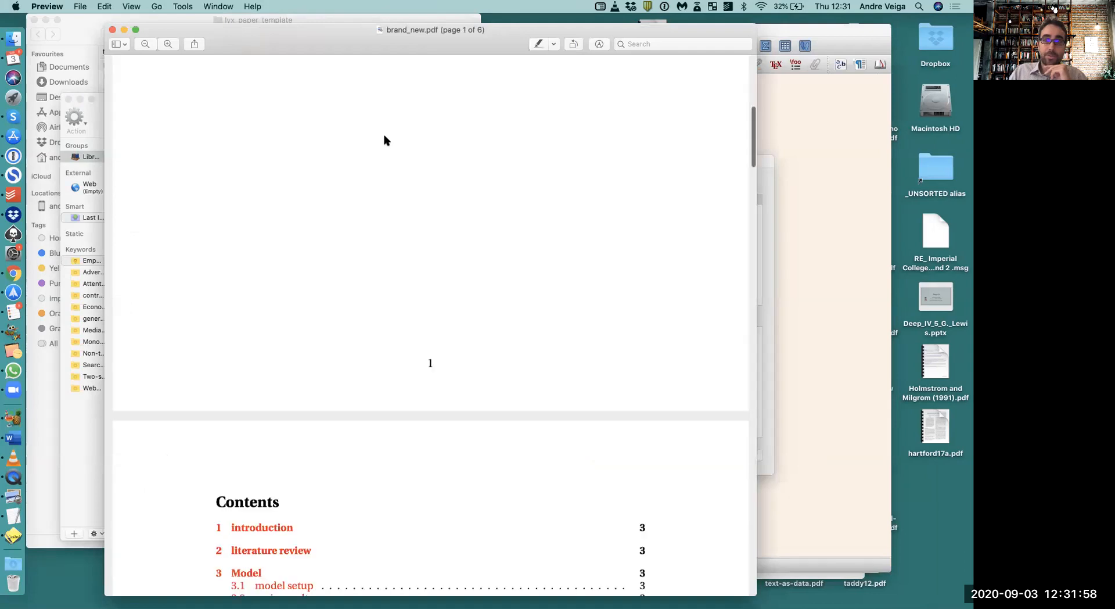
scroll(down, 3)
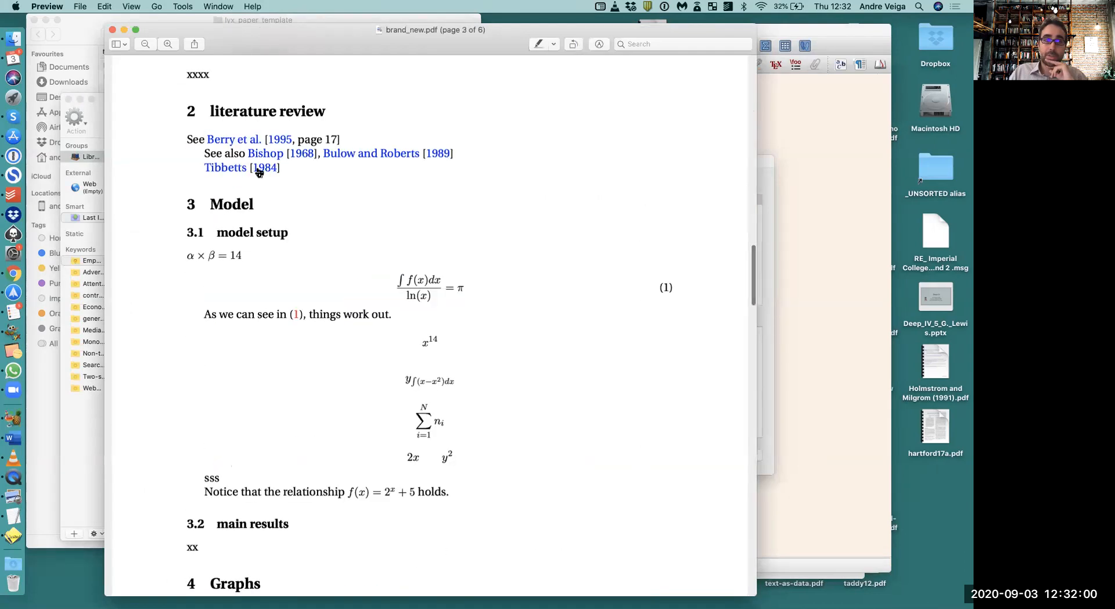